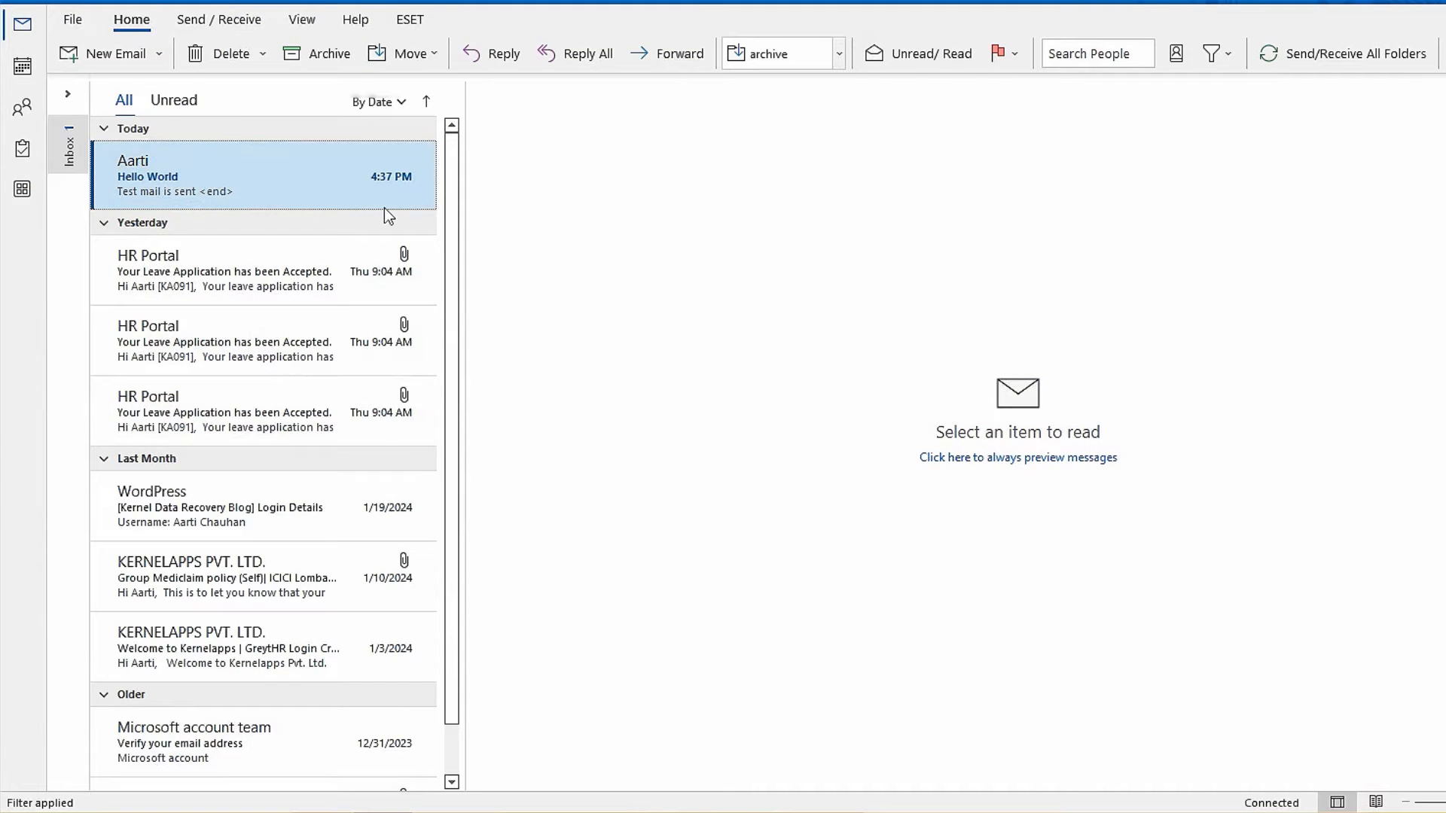
# - Show the Add-ins page in Outlook Options with Manage set to COM Add-ins
pyautogui.click(73, 18)
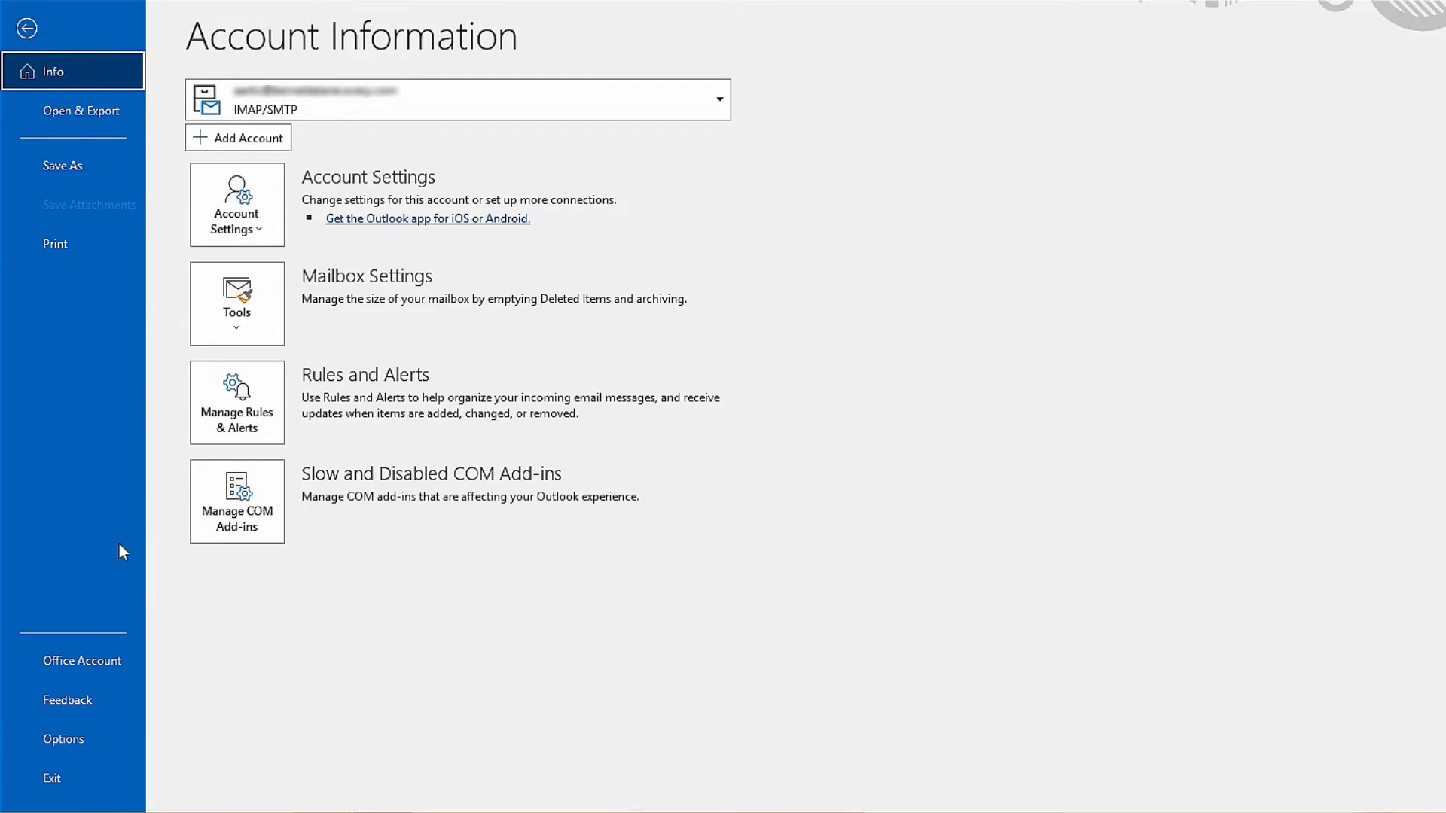
pyautogui.click(62, 740)
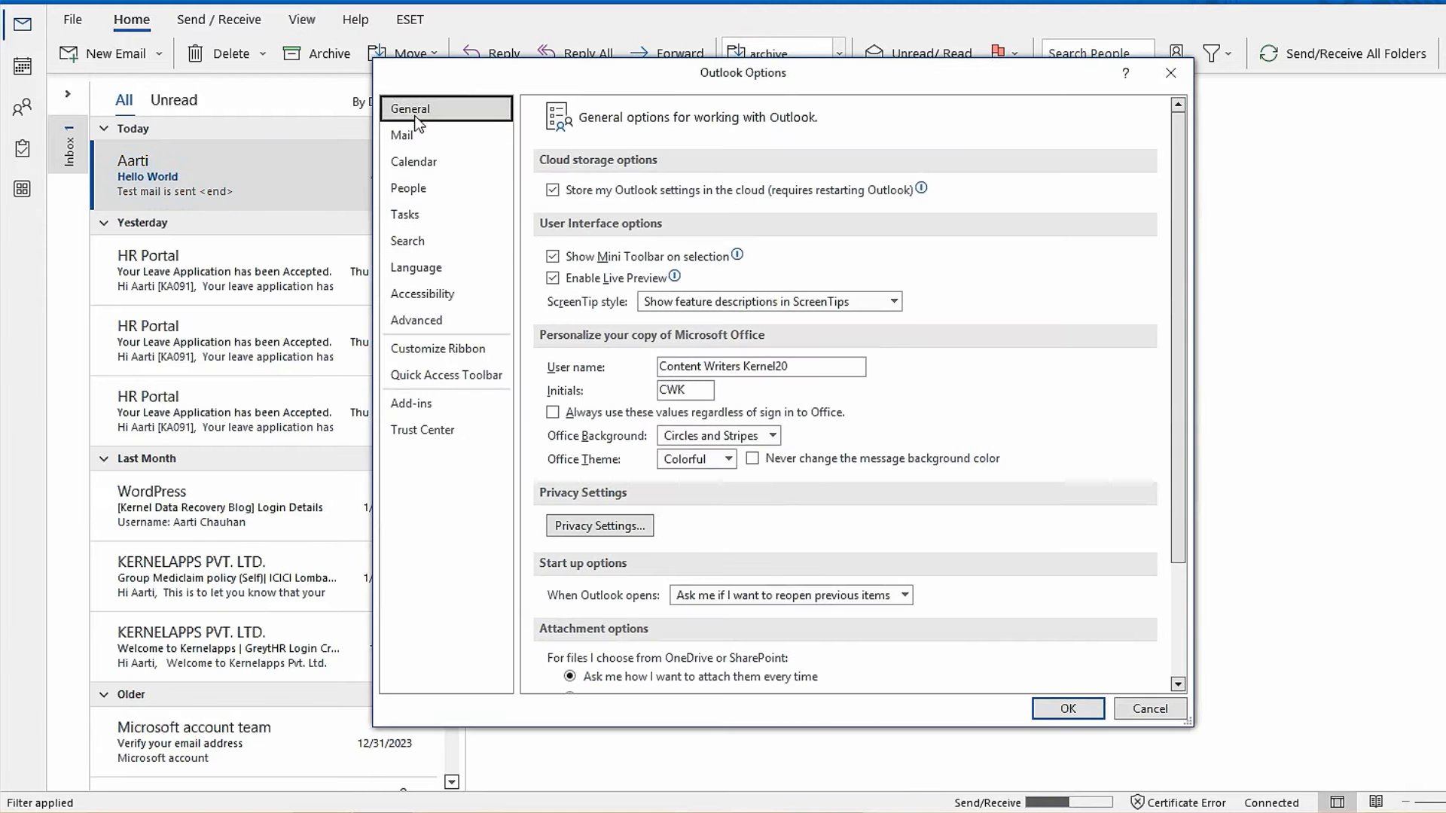
pyautogui.click(411, 403)
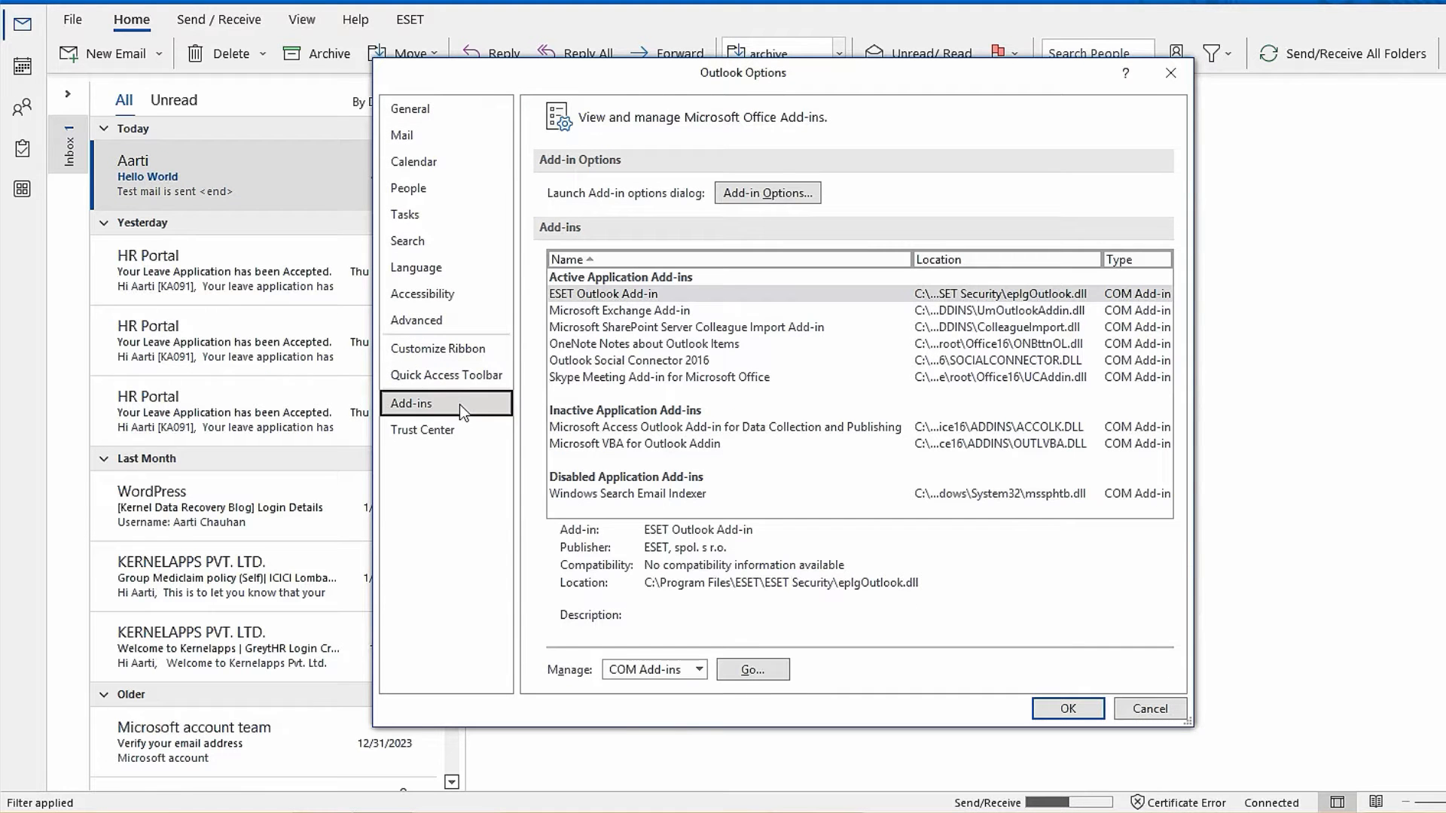
pyautogui.moveTo(736, 515)
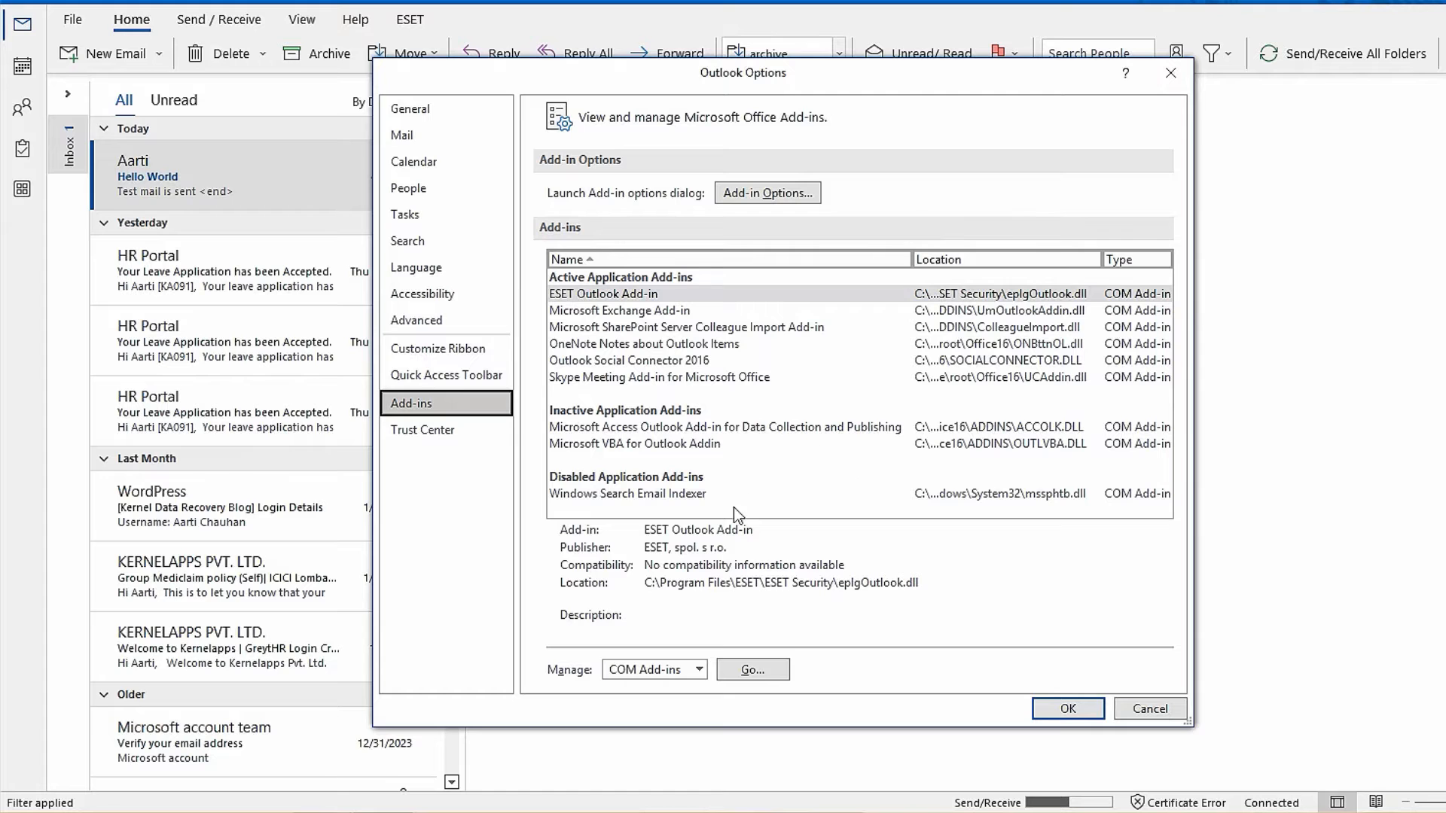
pyautogui.click(699, 670)
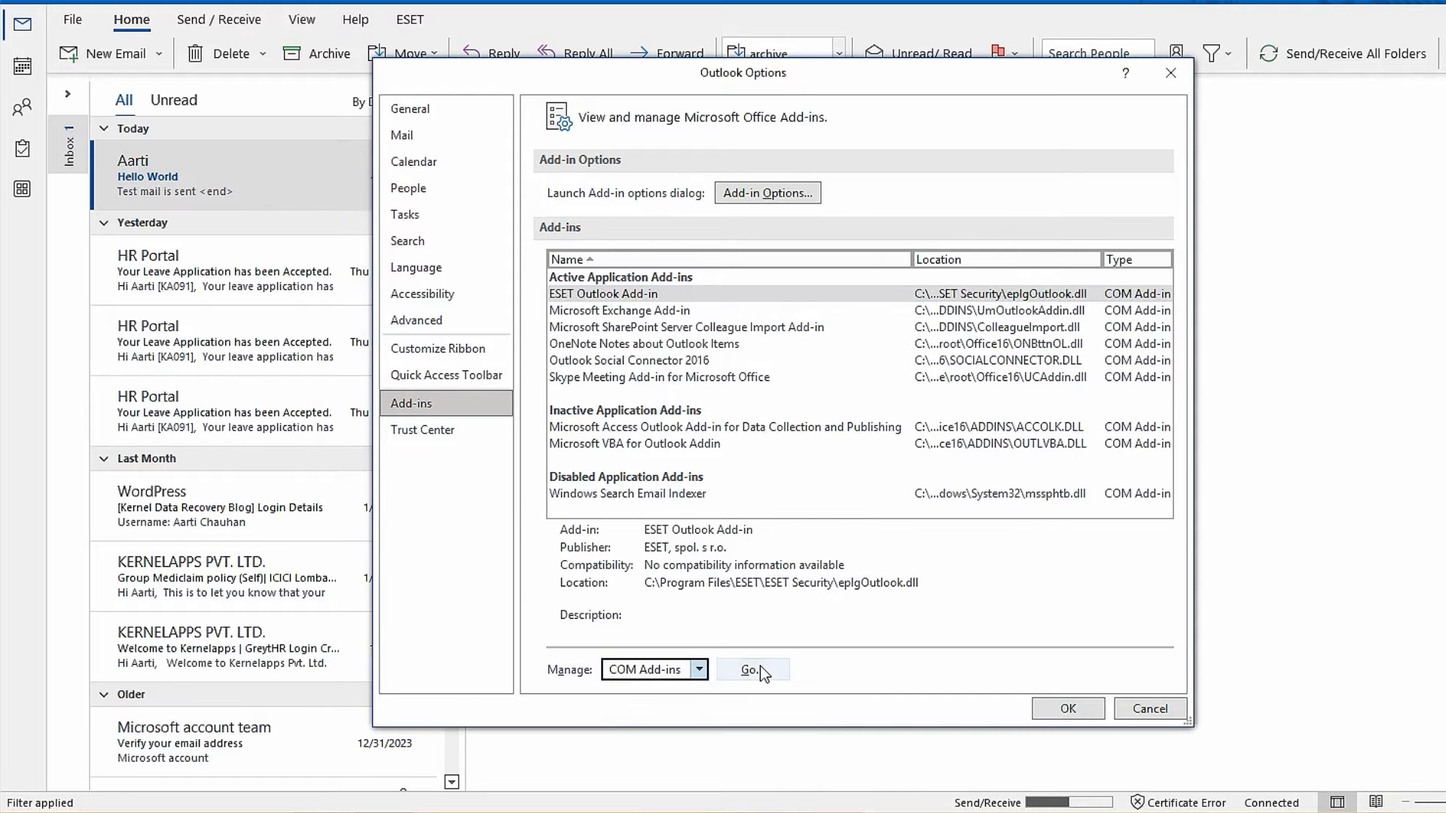
# - Untick the unneeded COM add-ins, keeping ESET enabled, and confirm with OK
pyautogui.click(749, 669)
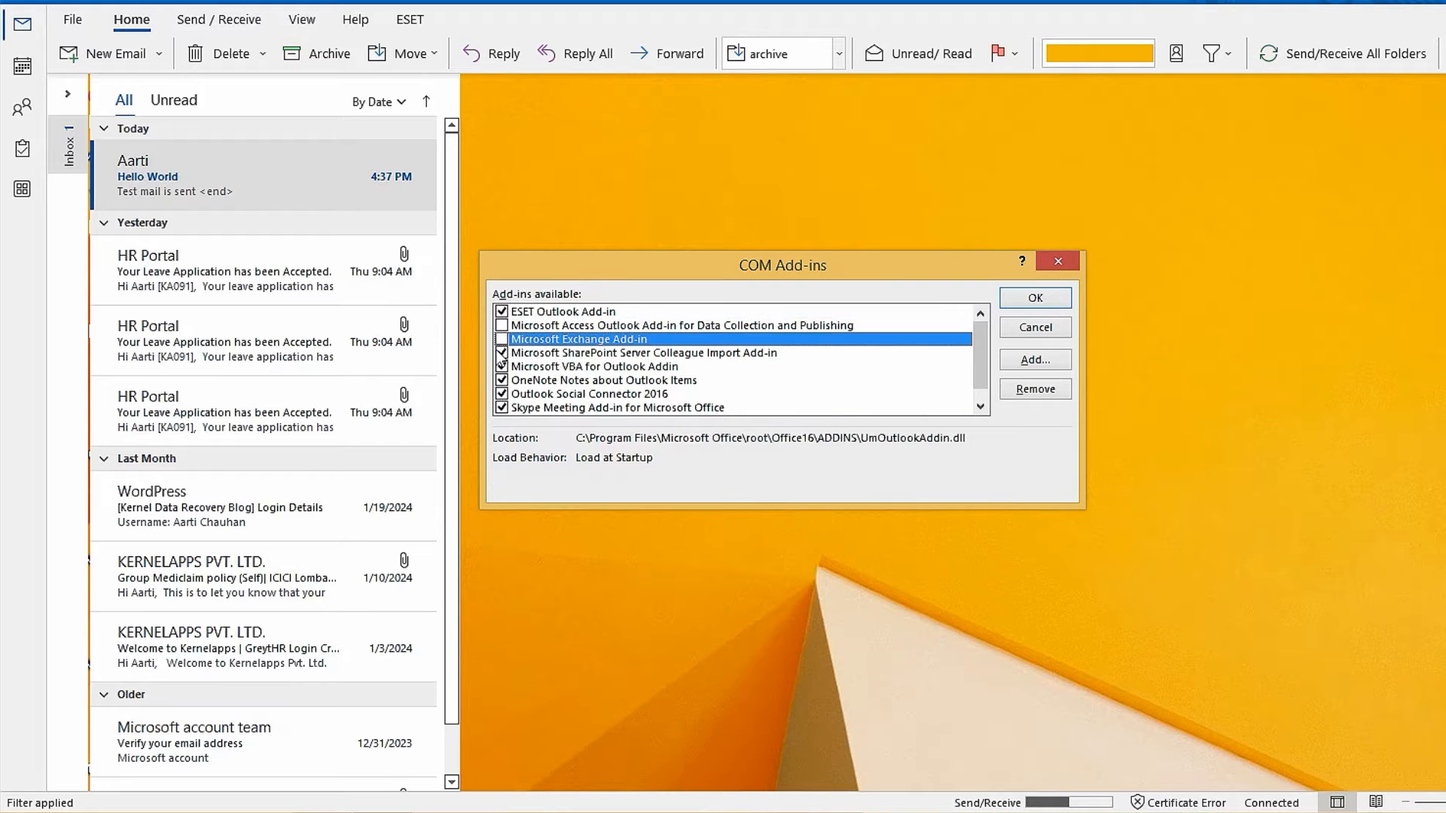
pyautogui.click(591, 394)
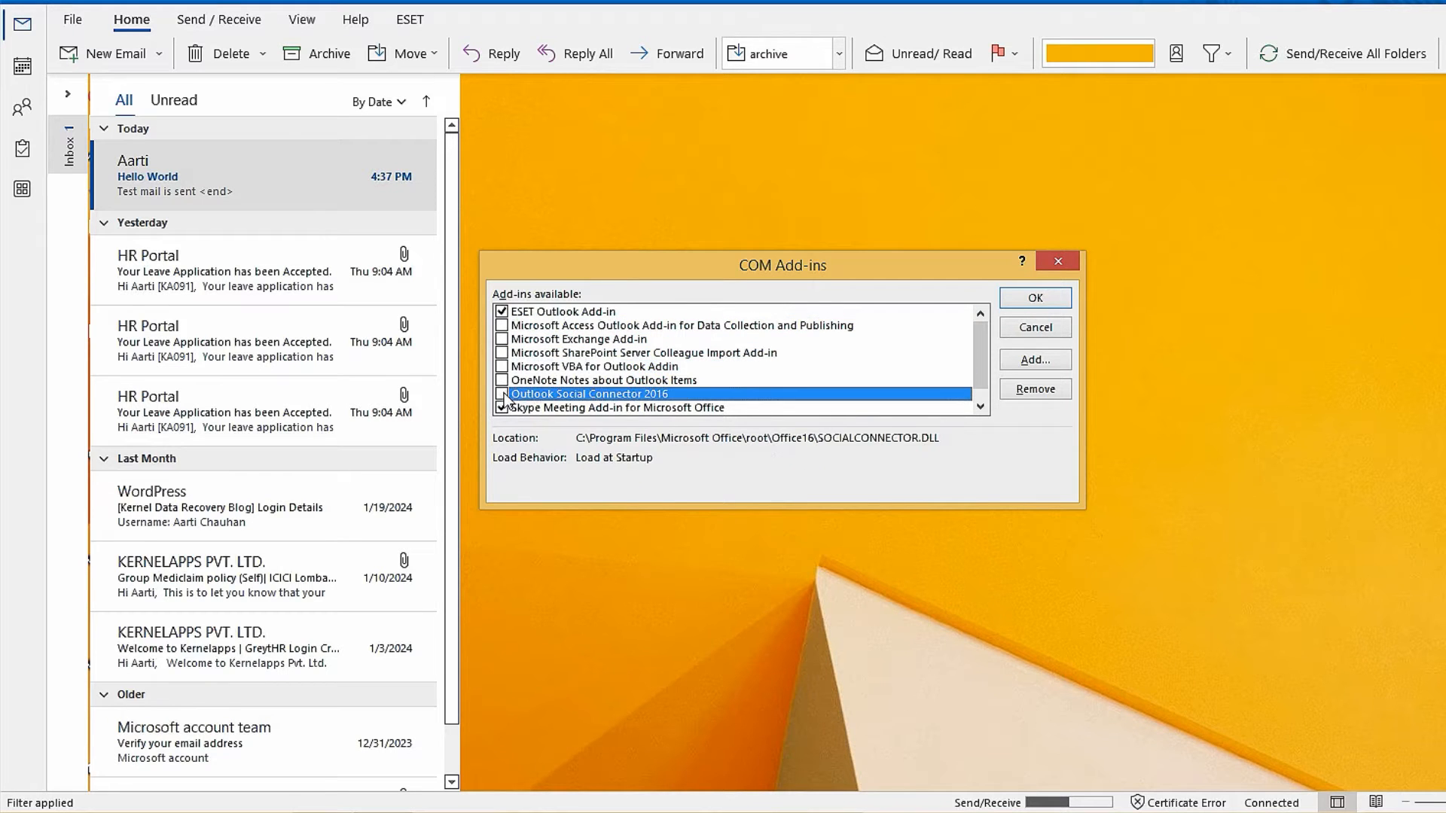
pyautogui.click(1034, 299)
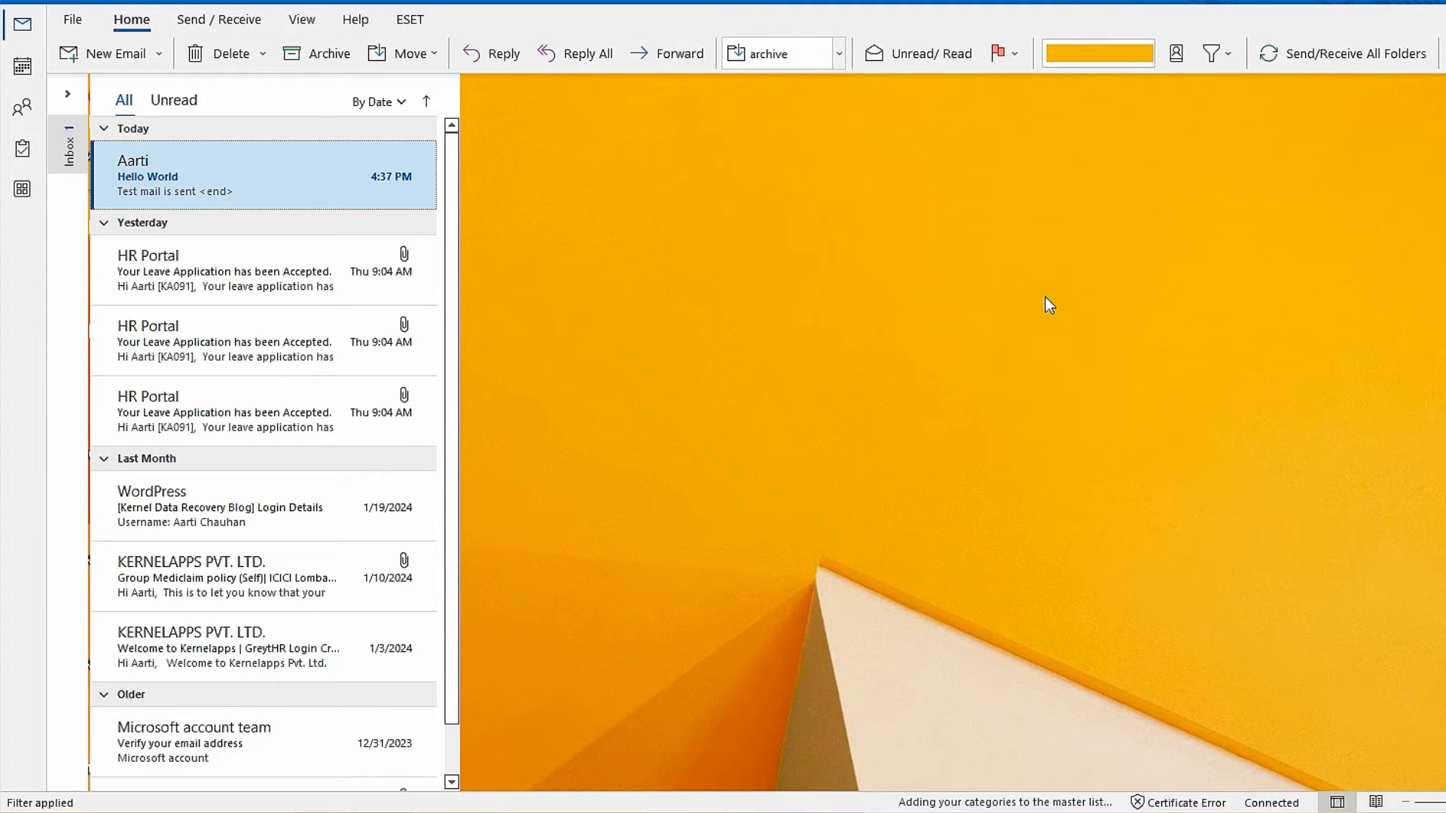
pyautogui.moveTo(1038, 253)
pyautogui.write('out')
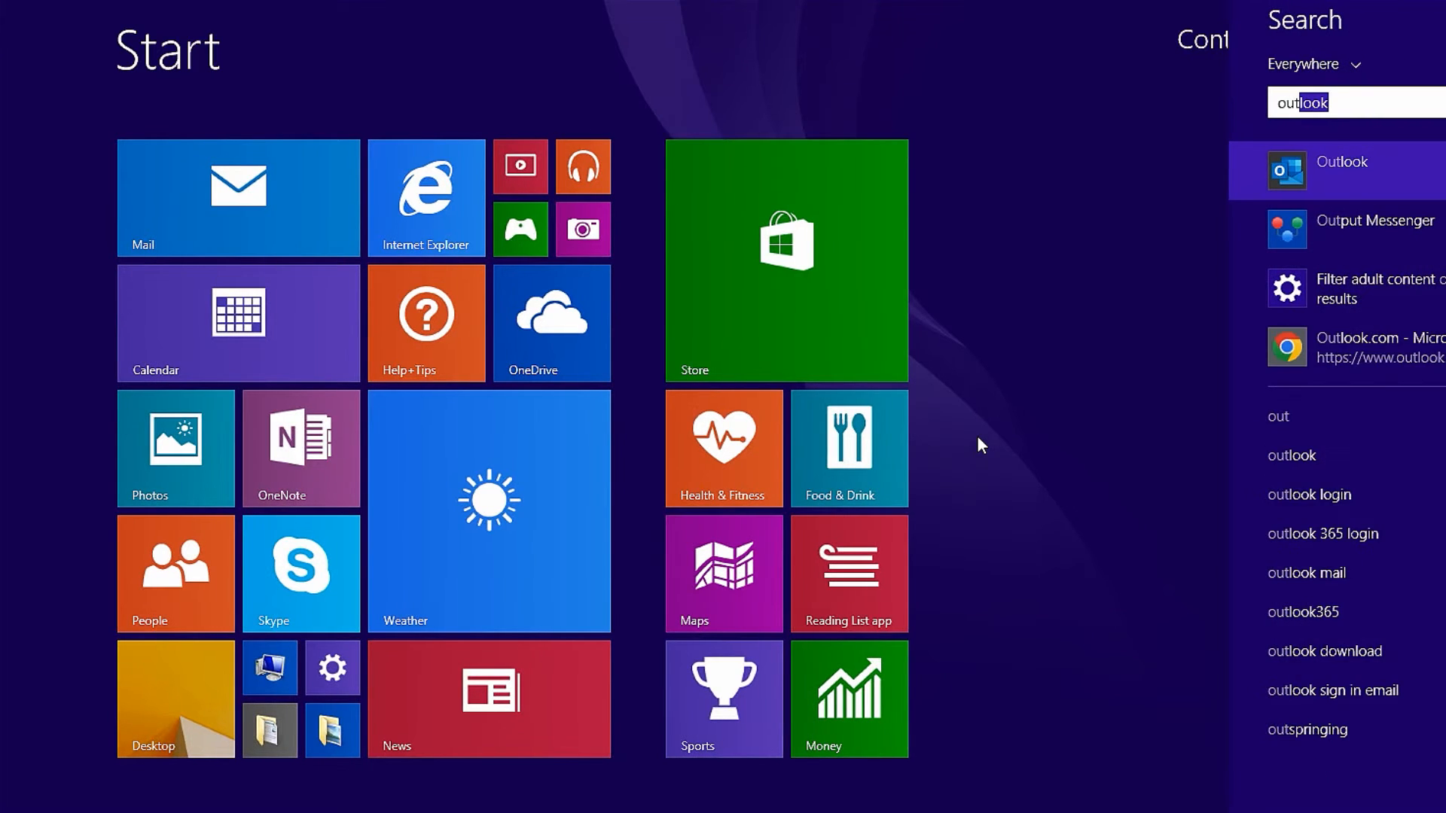
# - Relaunch Outlook from the search results and go to the File menu
pyautogui.click(1343, 169)
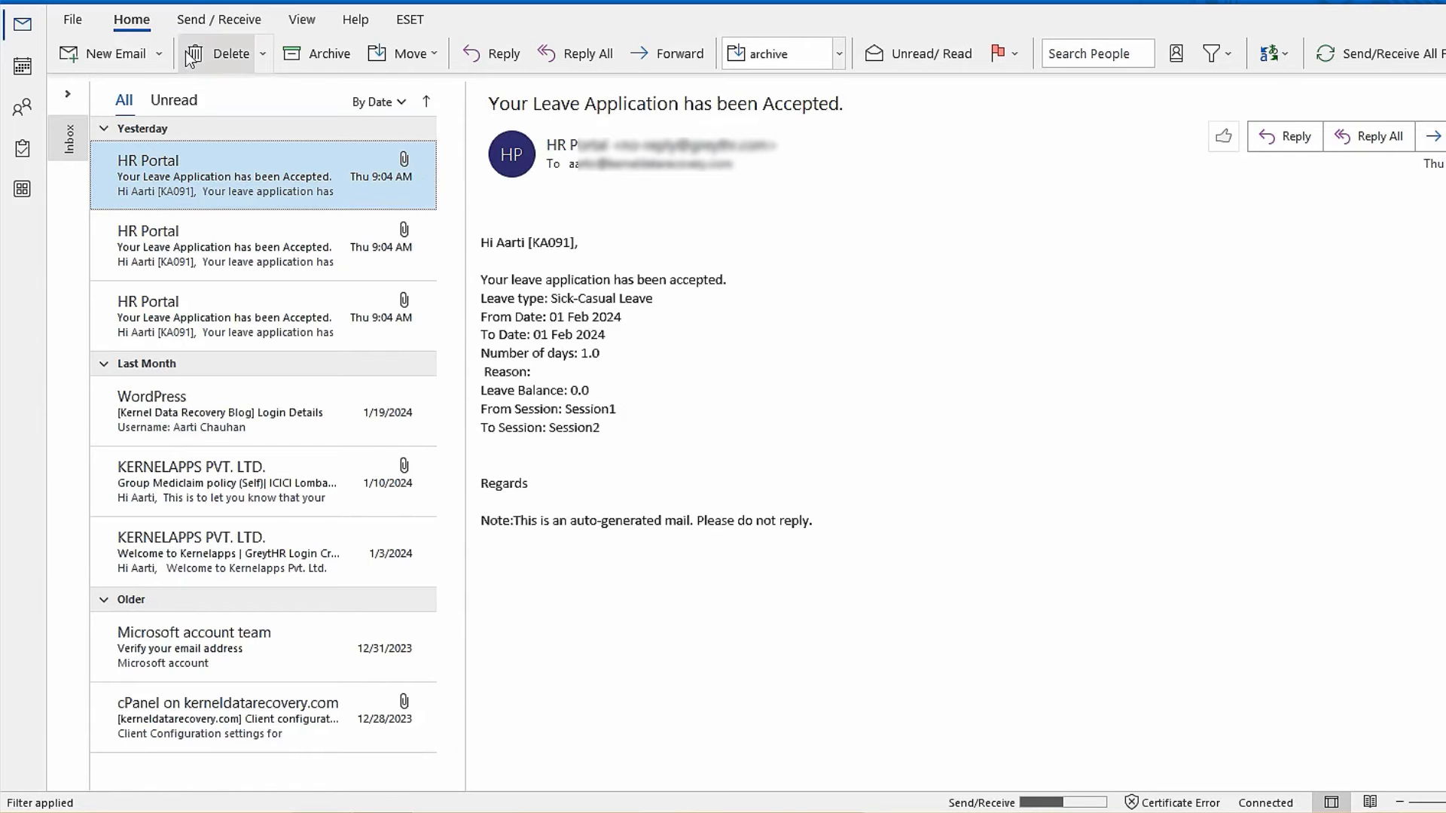
pyautogui.click(72, 18)
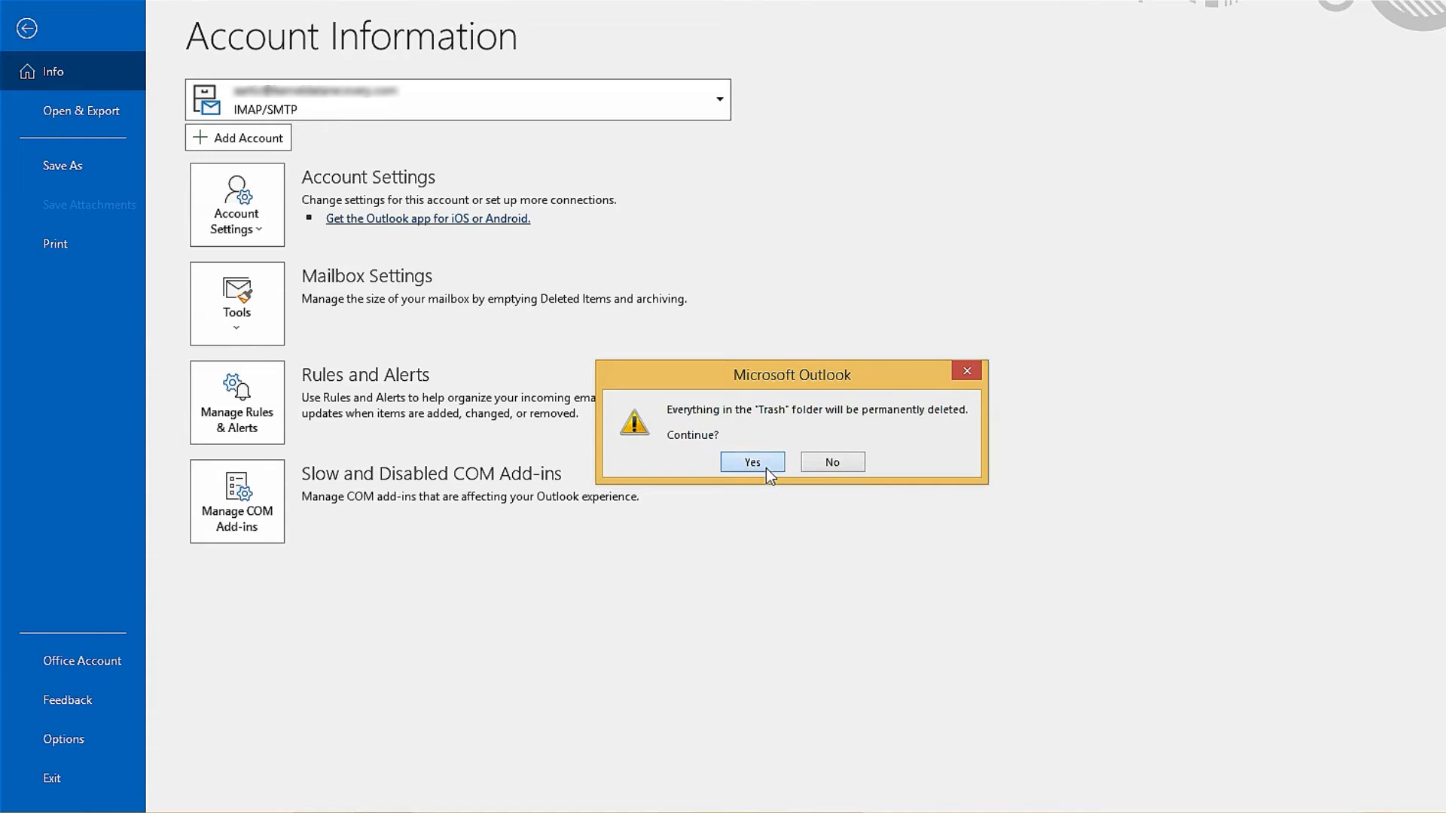
# - Confirm emptying the Trash folder, then open the Account Settings dialog
pyautogui.click(752, 462)
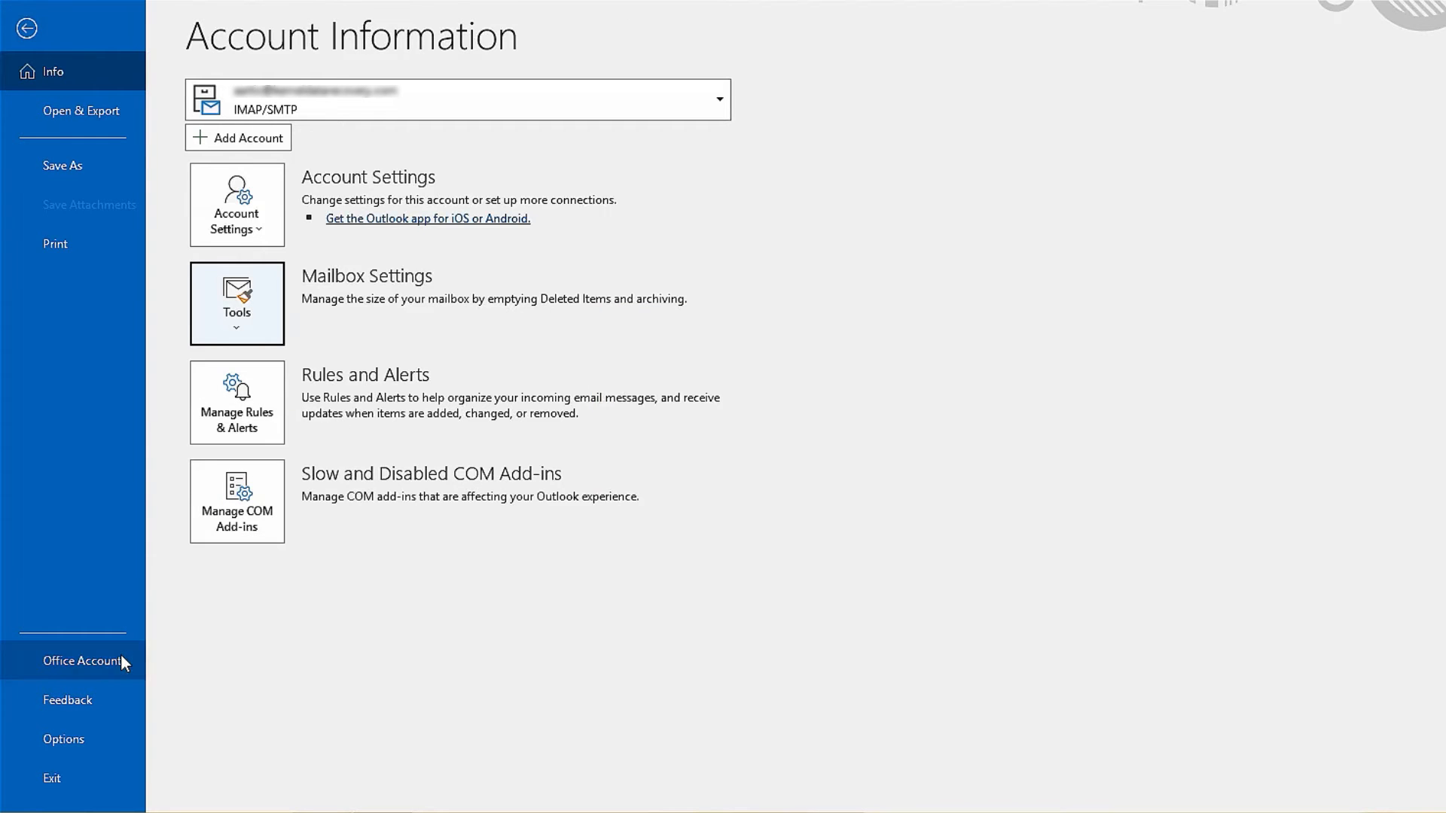
pyautogui.click(236, 204)
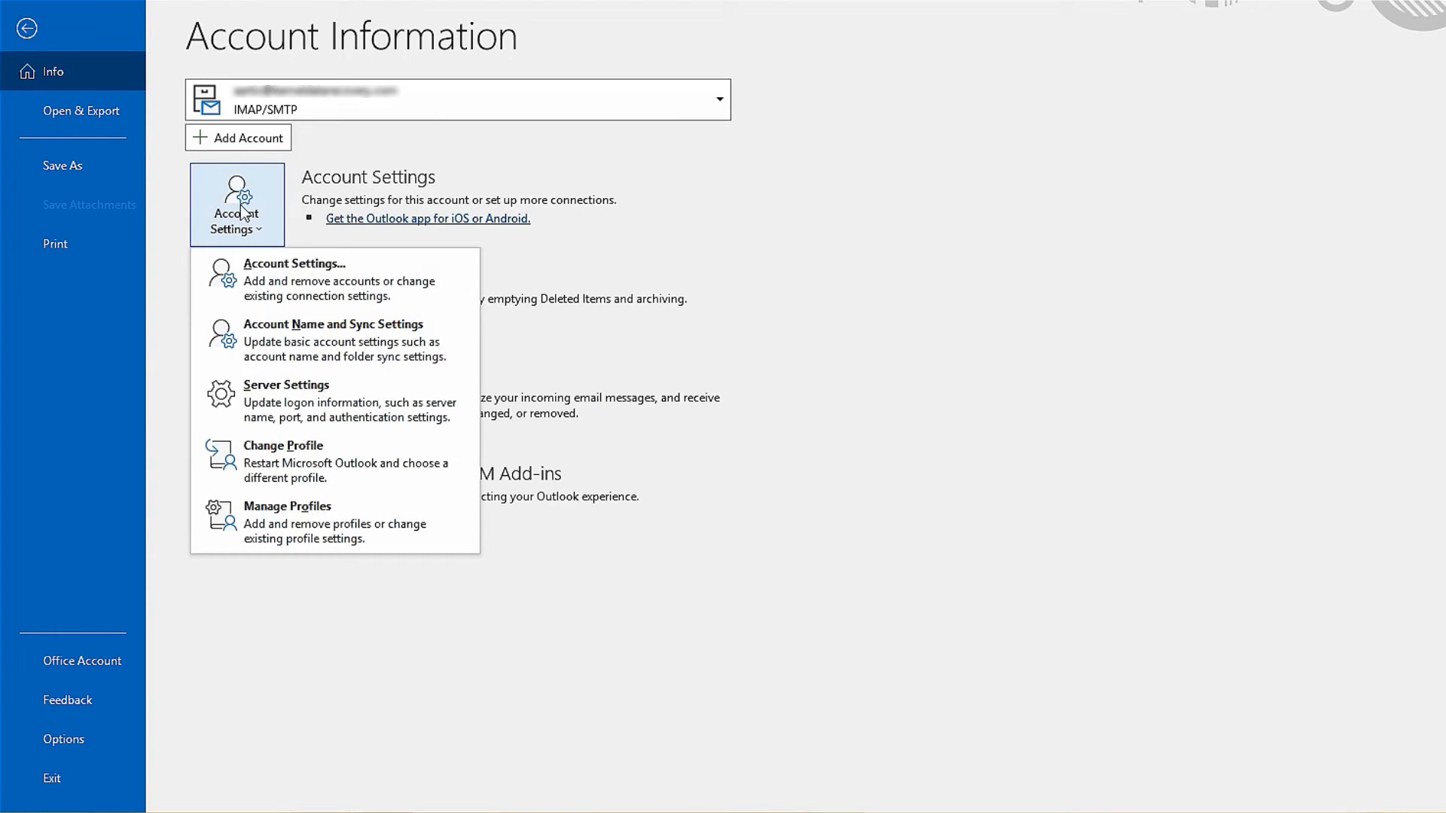
pyautogui.click(292, 264)
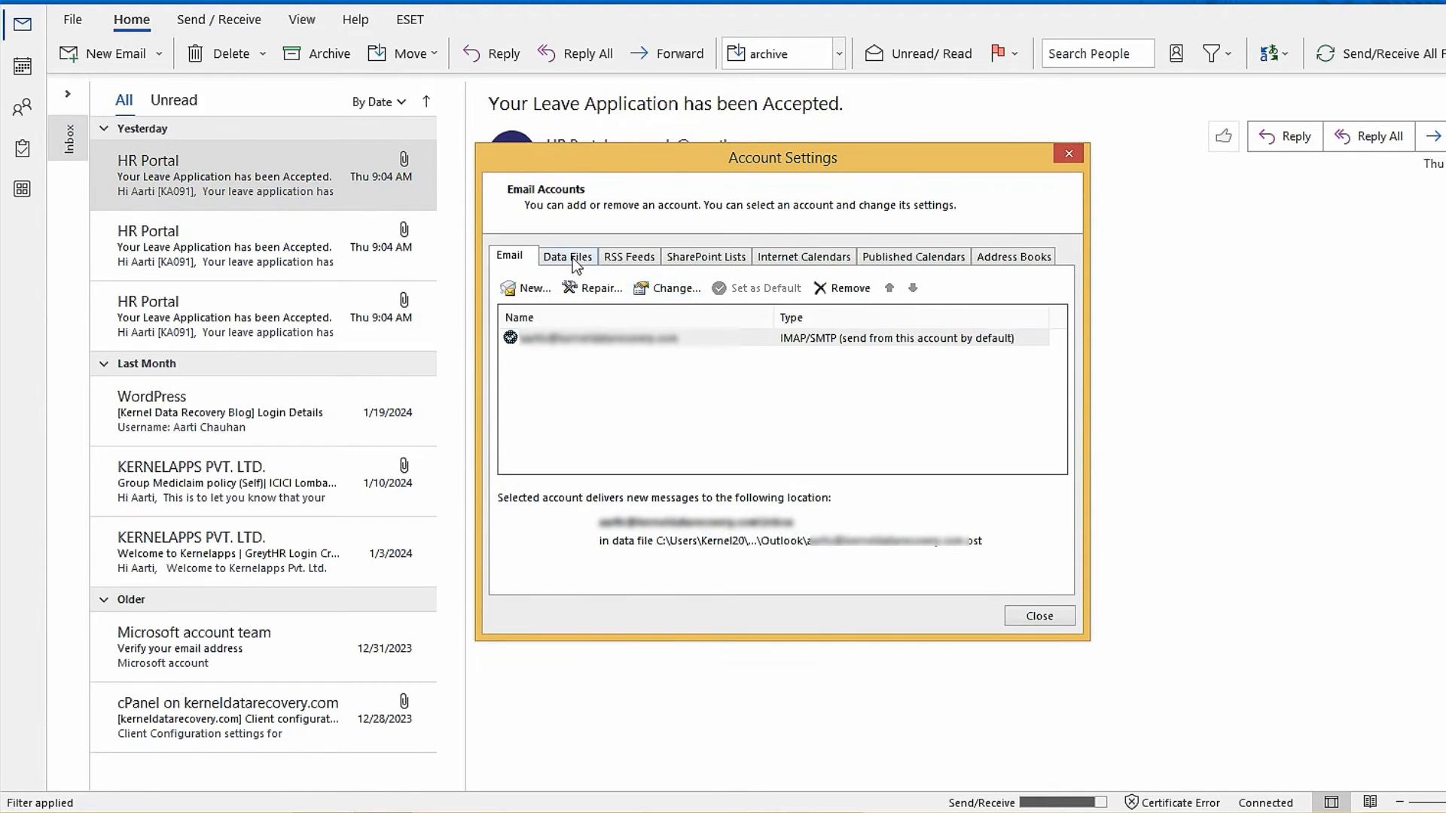
# - Compact the account's .ost file from the Data Files tab settings
pyautogui.click(567, 257)
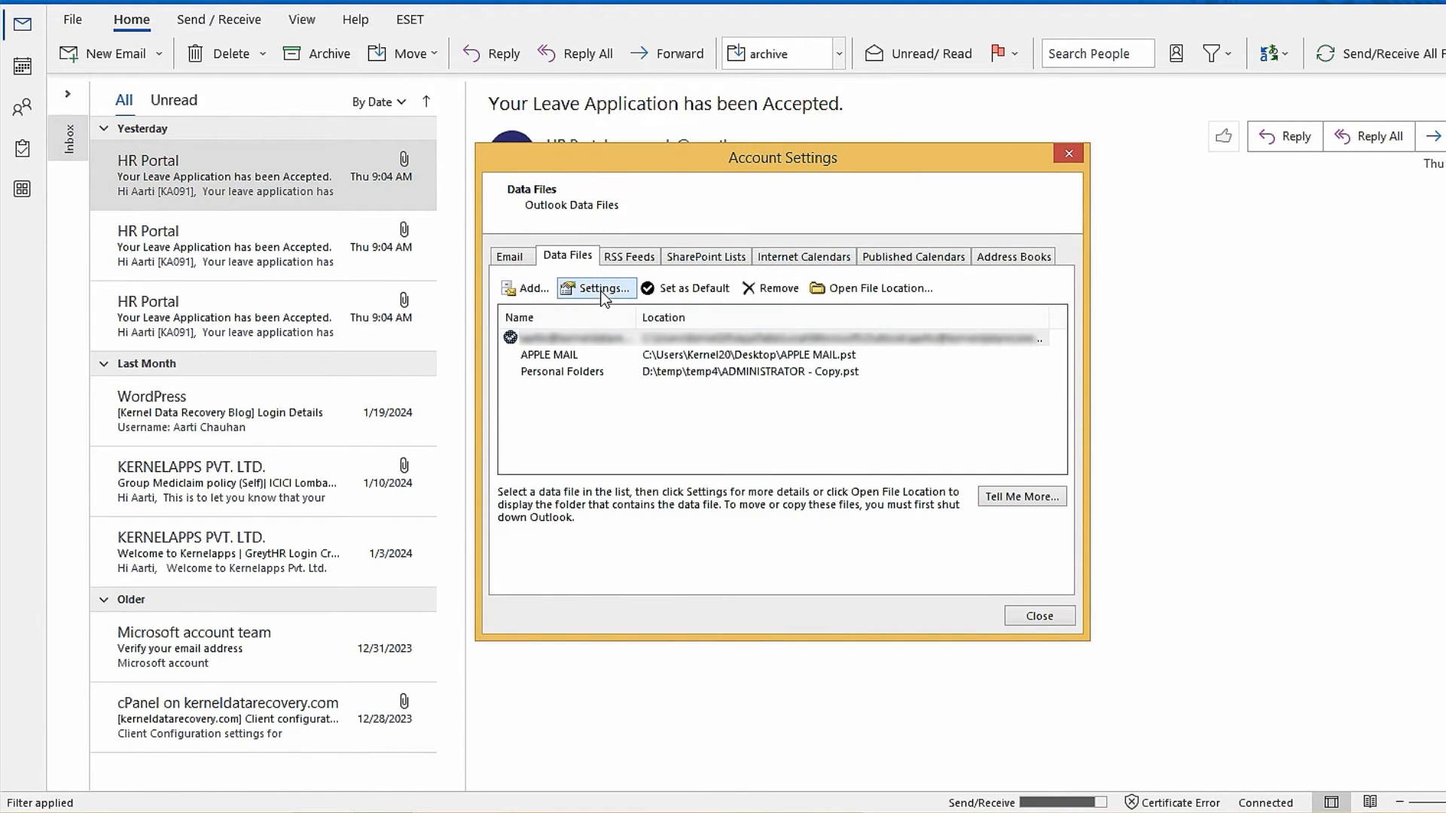
pyautogui.click(595, 287)
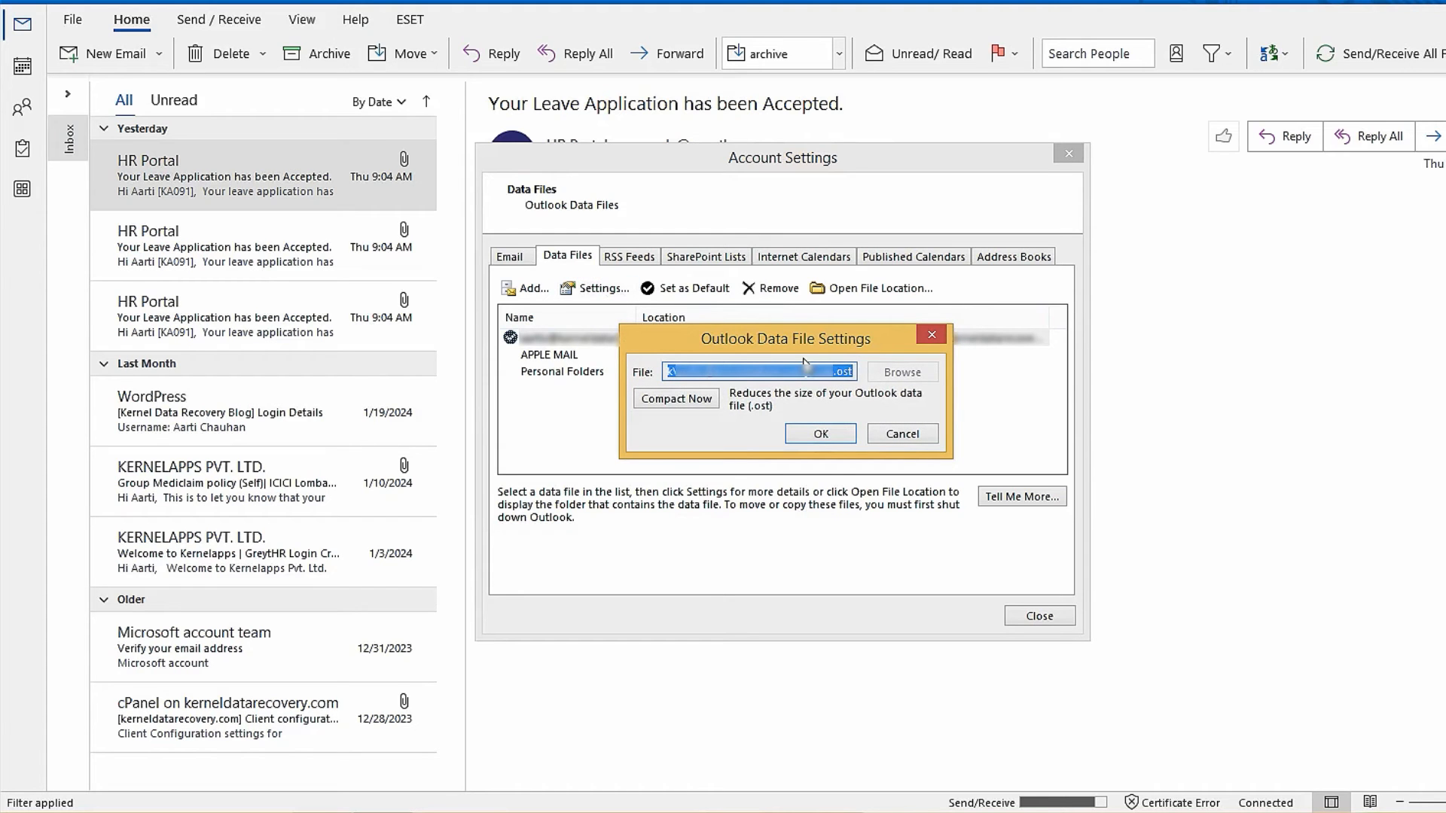
pyautogui.moveTo(674, 399)
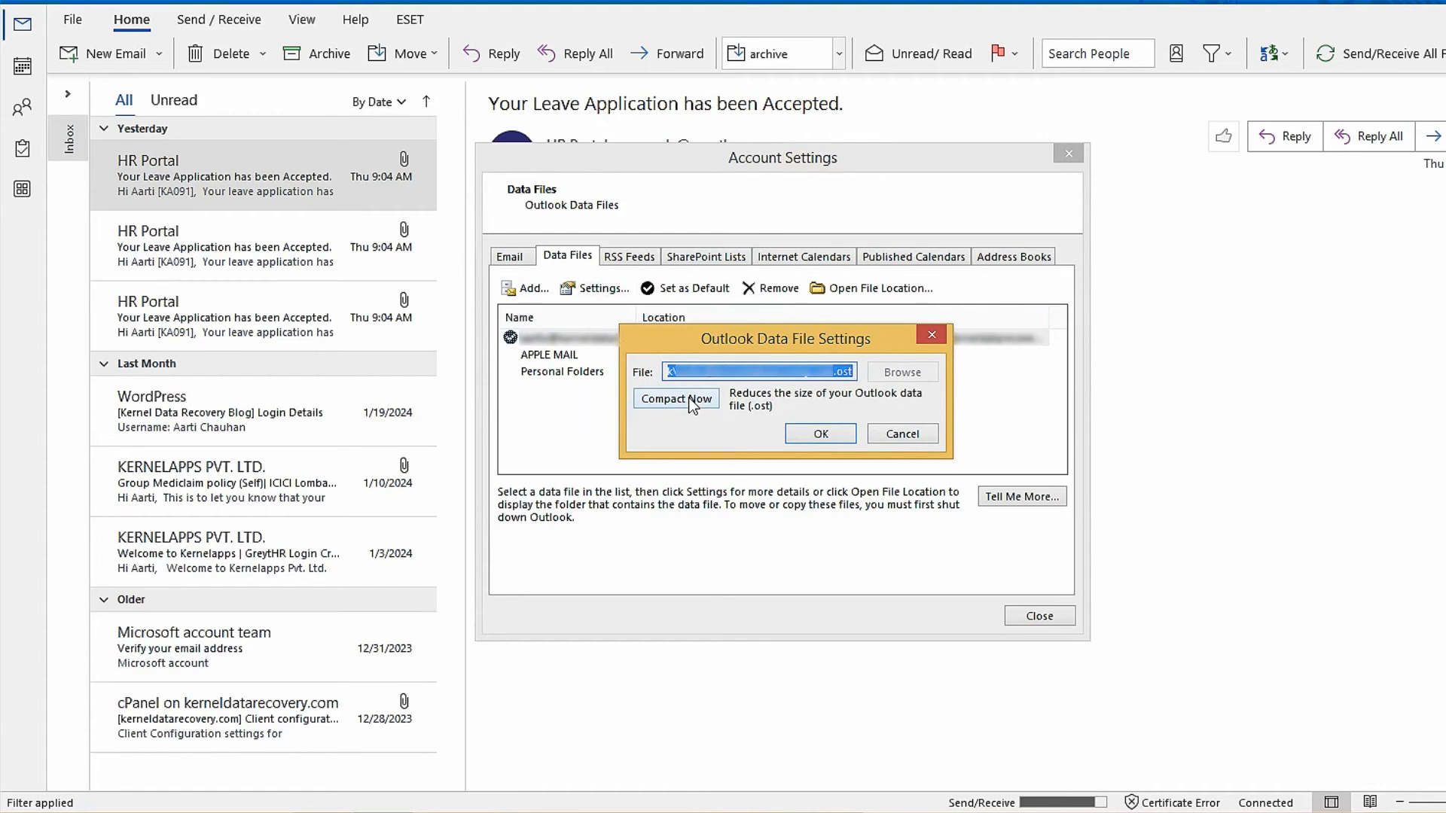
pyautogui.click(675, 398)
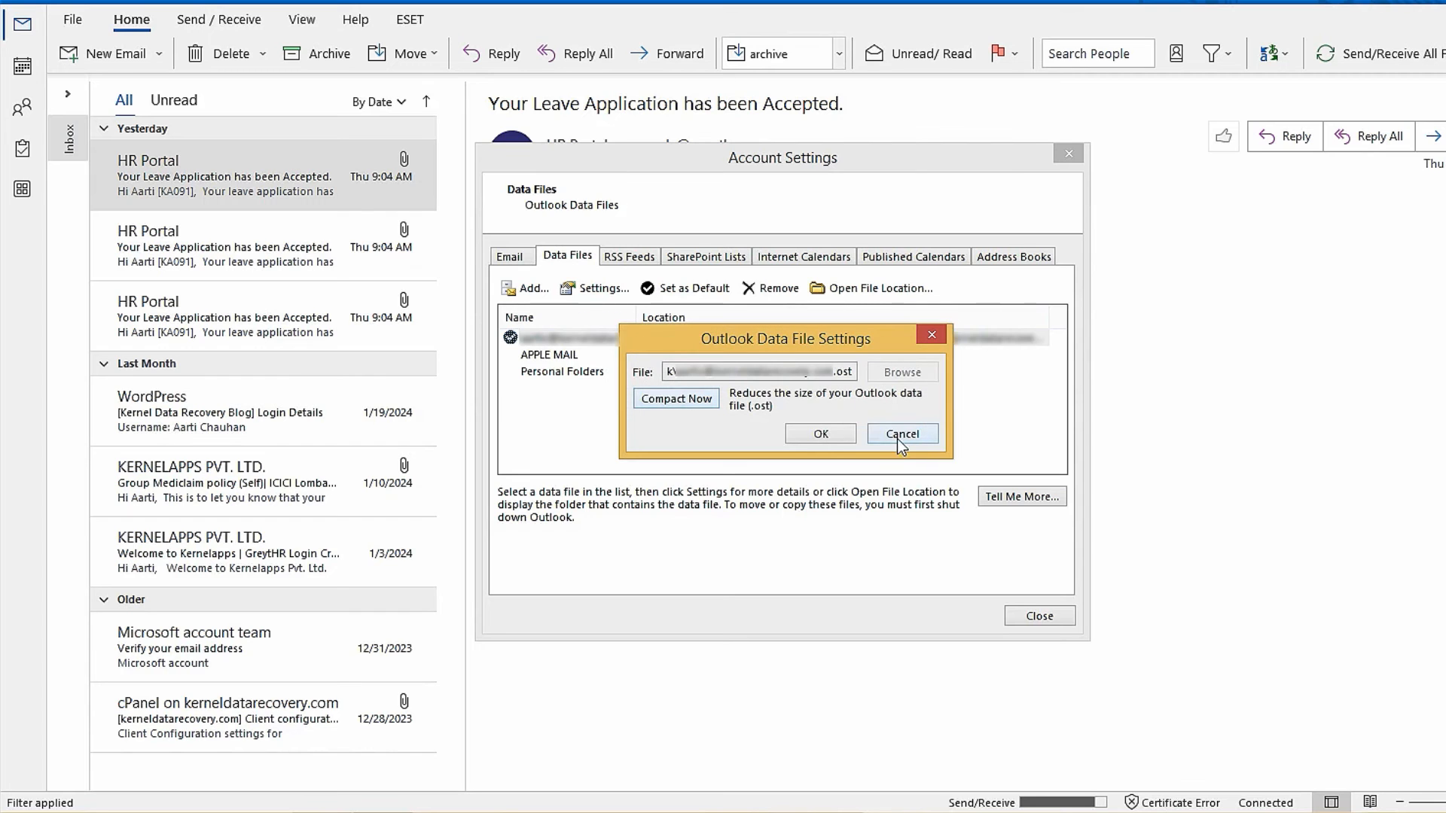
pyautogui.click(901, 434)
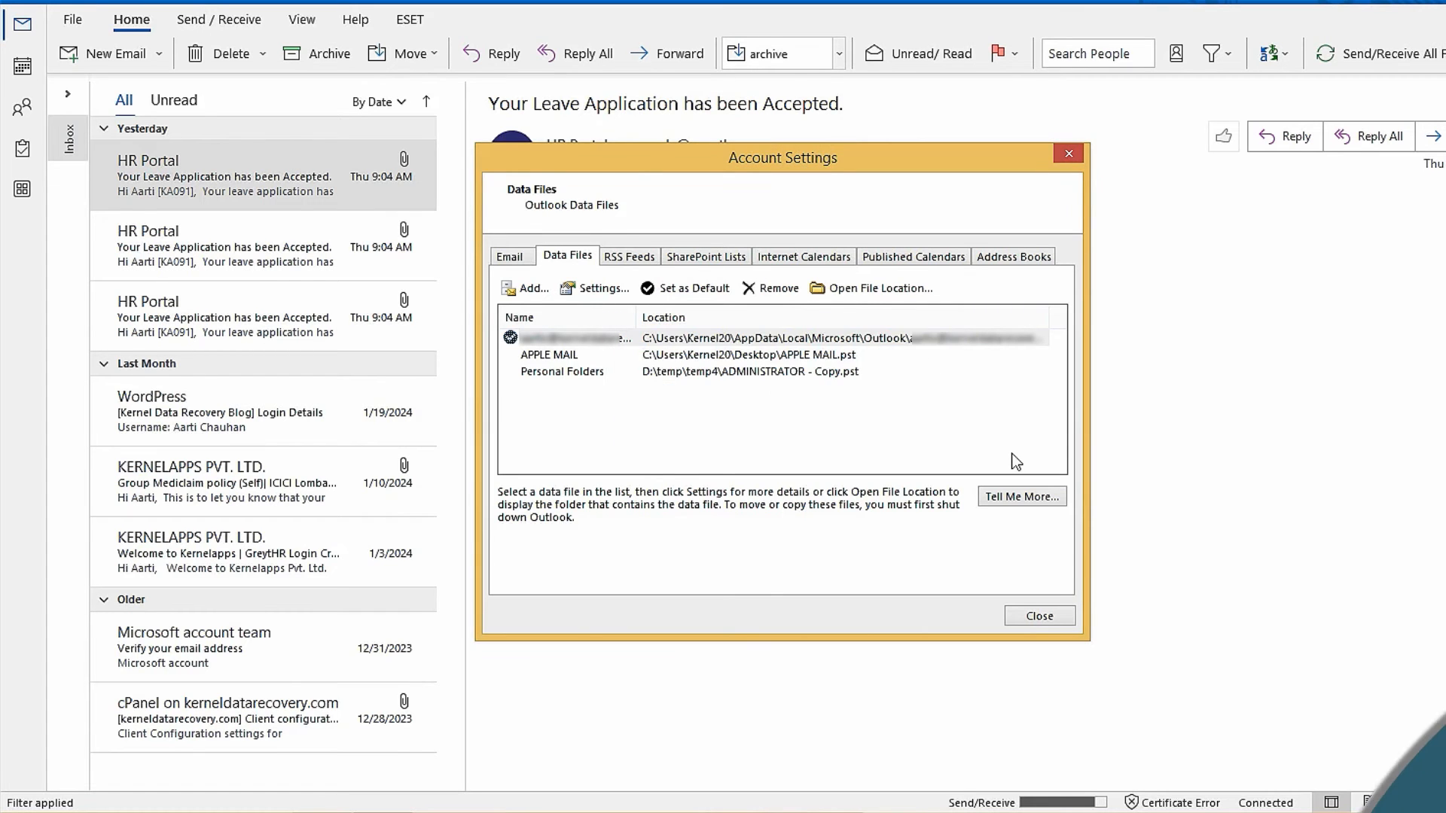